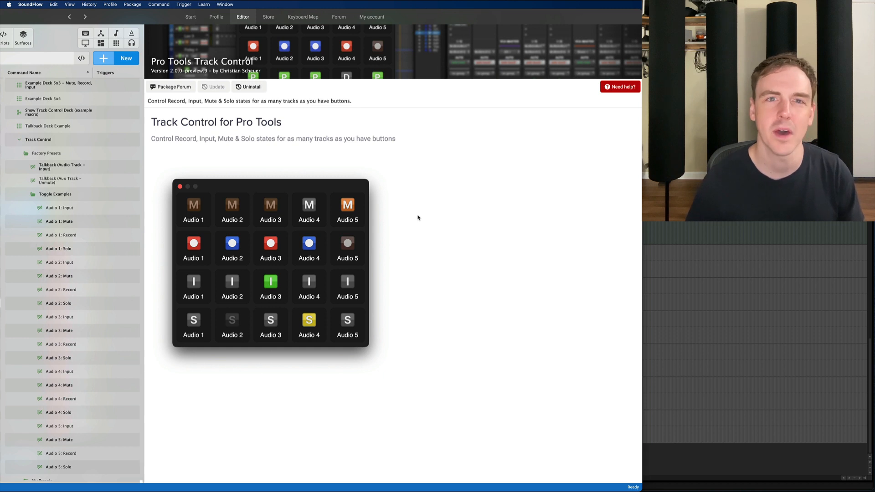
mouse_move(456, 189)
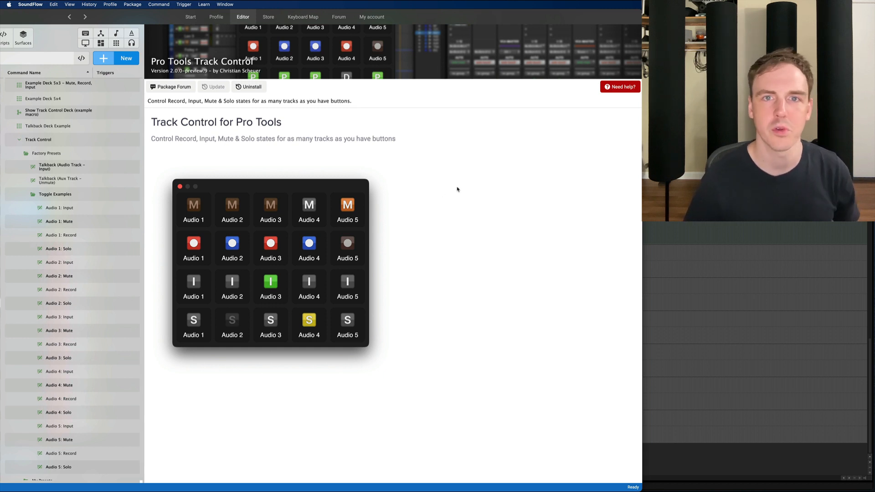
Switch to Chrome showing the Pro Tools Track Control Deck store page
key("cmd+tab")
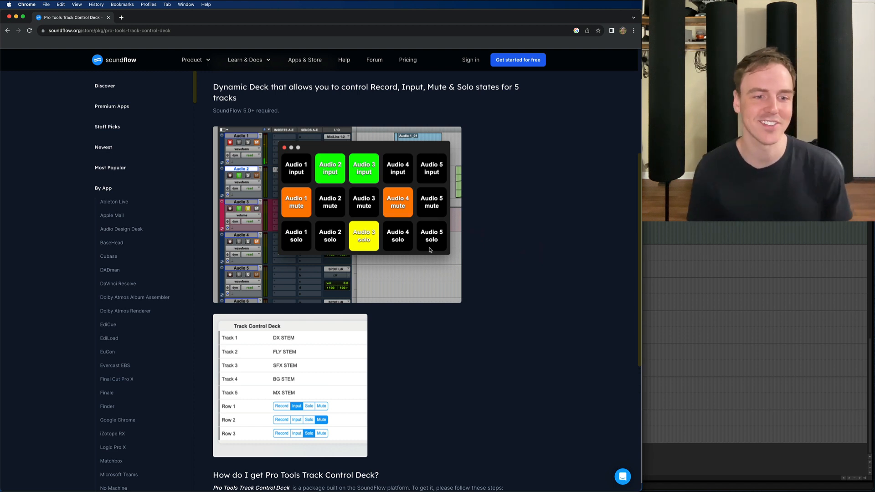
Switch back to SoundFlow's installed Track Control package page
key("cmd+tab")
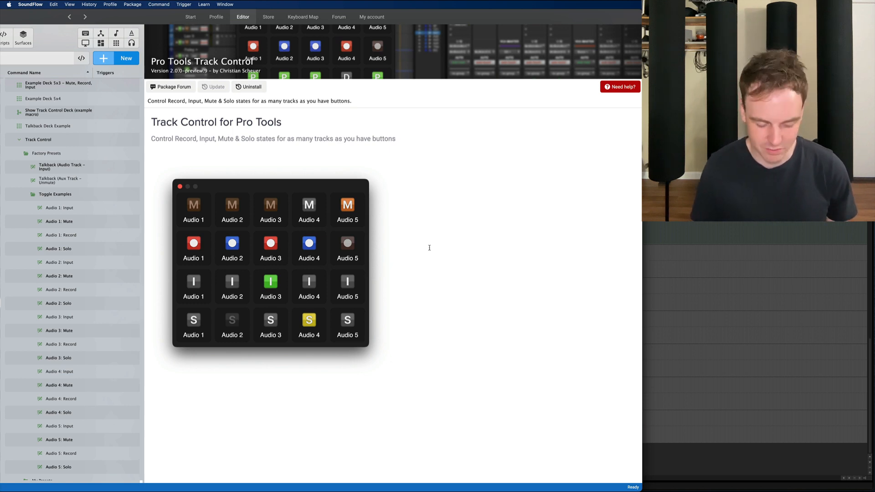
Find and open the Post Production Surface SUPER deck and preview it at Stream Deck XL size
type("super")
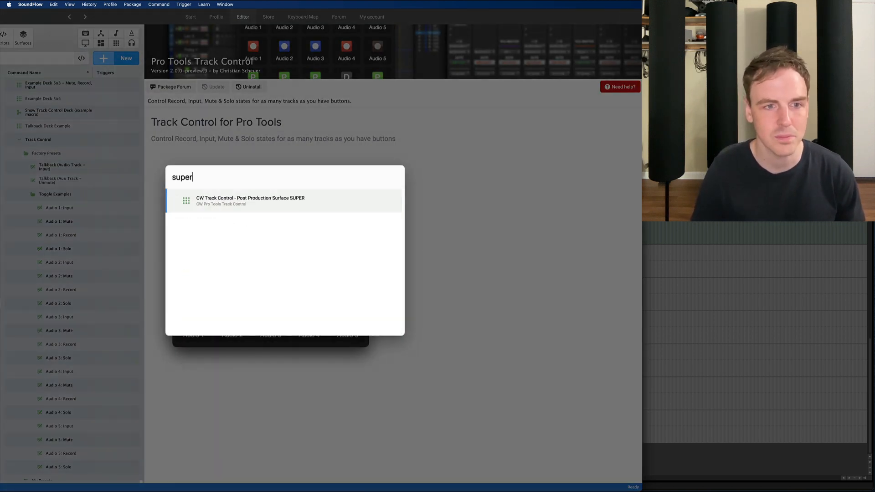
left_click(251, 201)
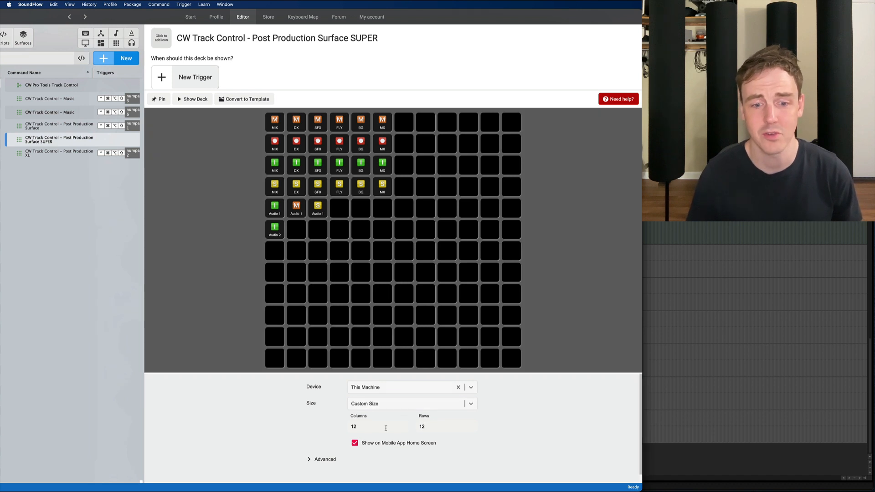
left_click(447, 426)
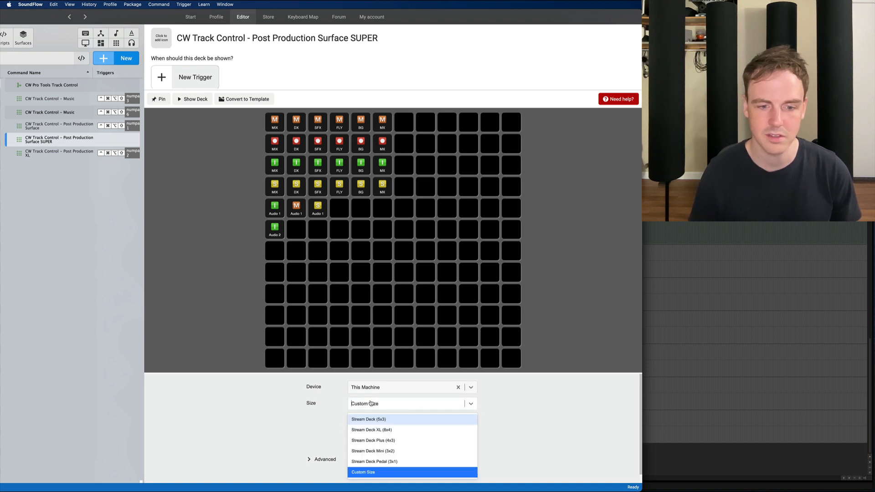
mouse_move(371, 429)
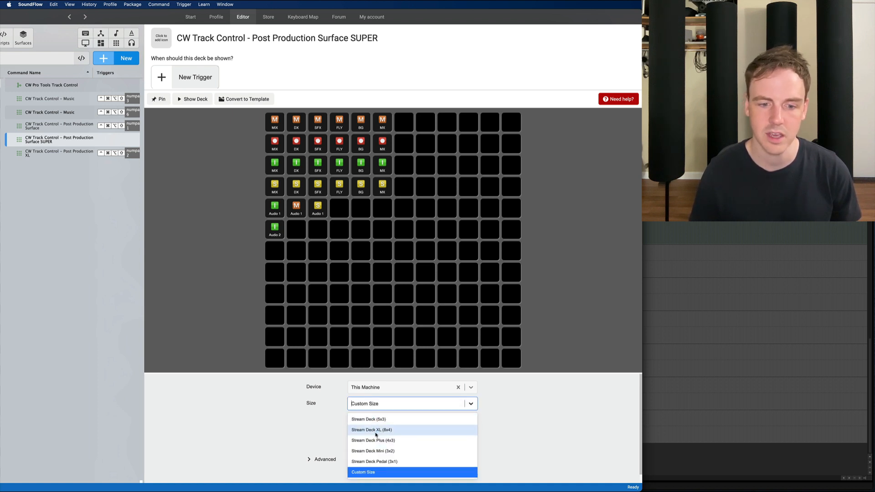
left_click(371, 429)
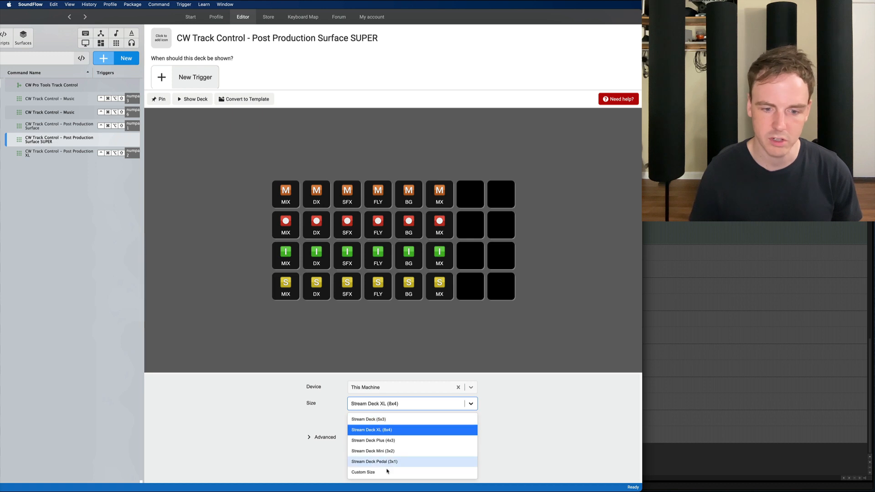
Give the SUPER deck a custom size of 20 columns by 20 rows
left_click(363, 471)
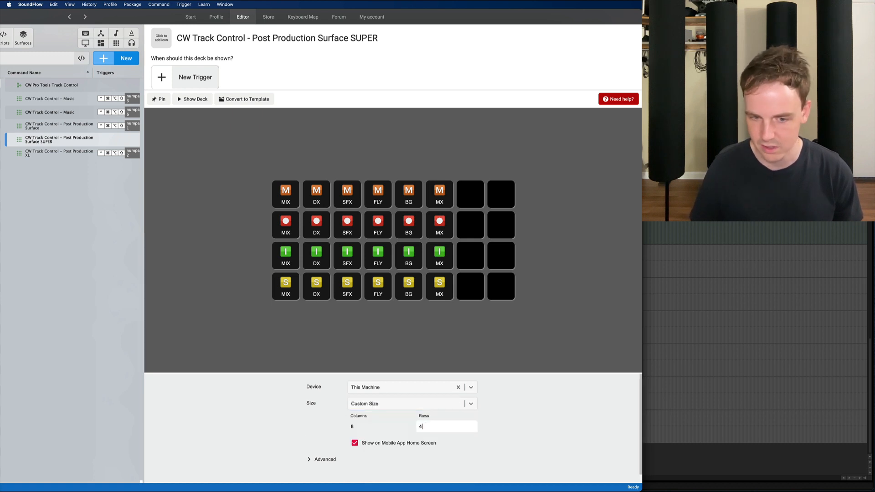
type("0")
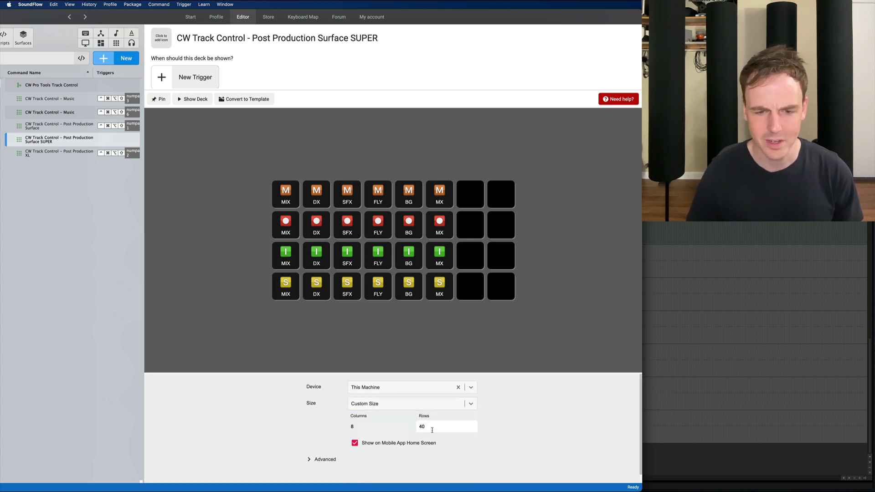
type("2")
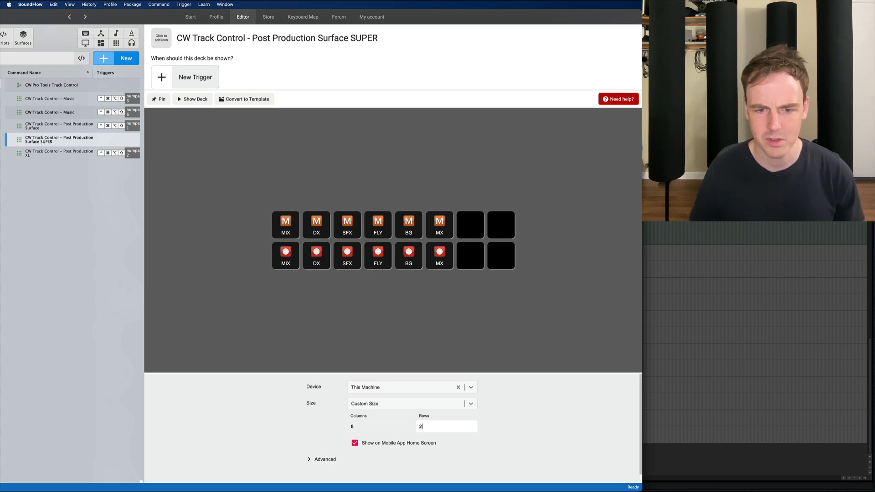
type("20")
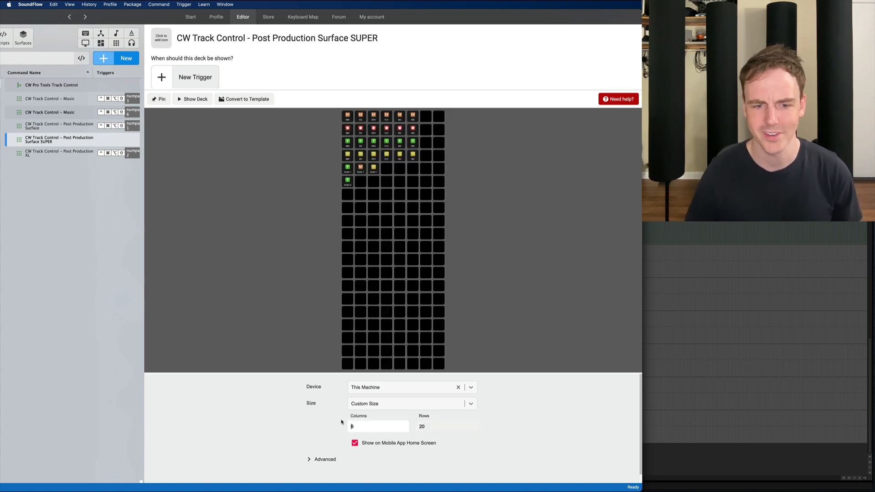
type("20")
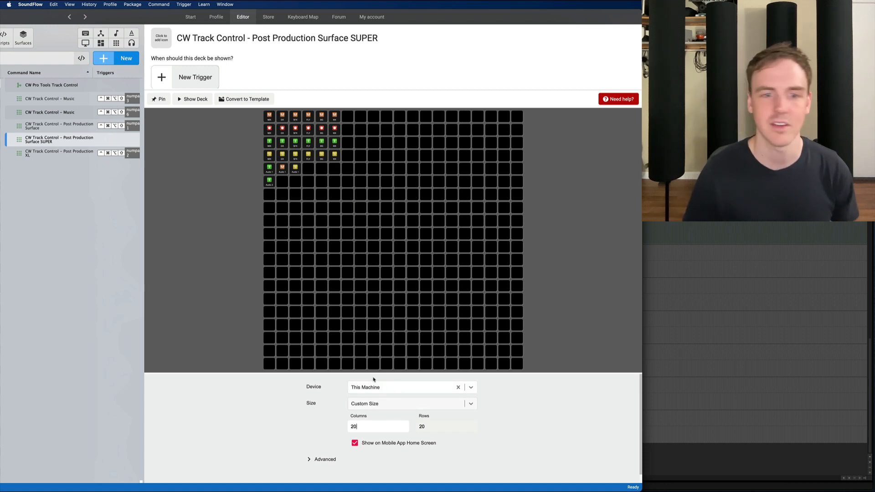
Browse the Talkback and 5x3 example decks, then show the 5x4 deck's Audio 1 Mute button command
left_click(47, 125)
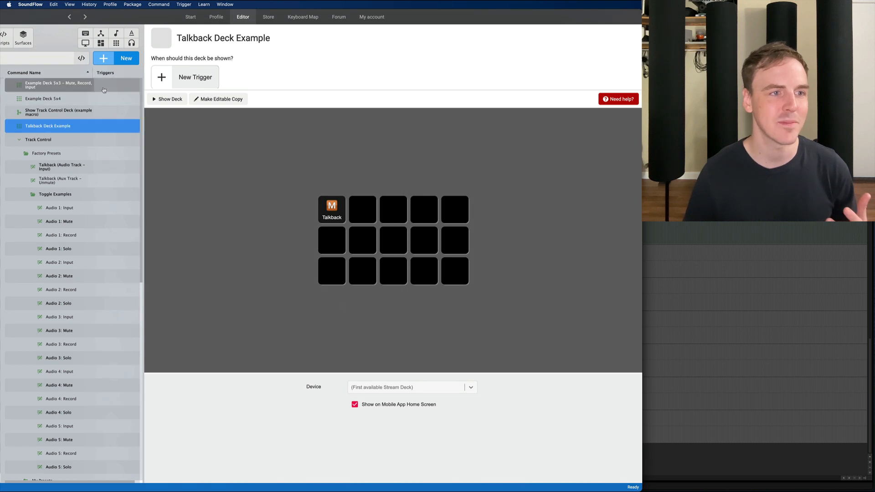
left_click(58, 85)
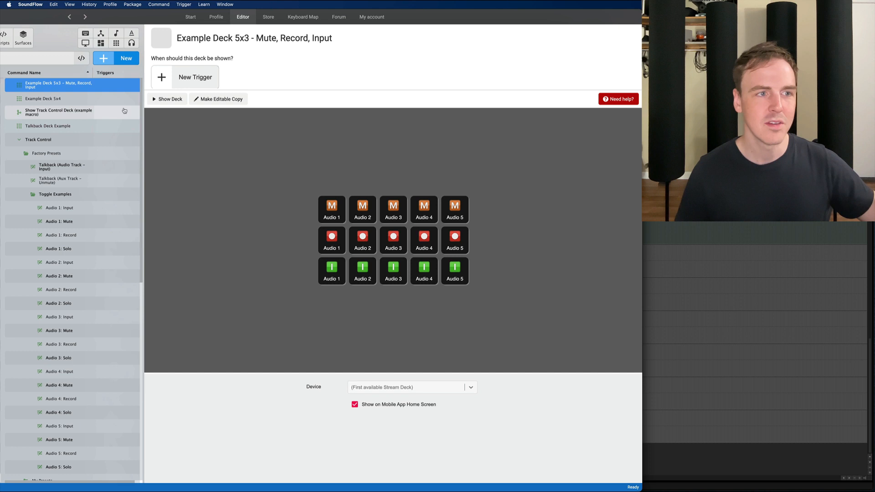
left_click(43, 98)
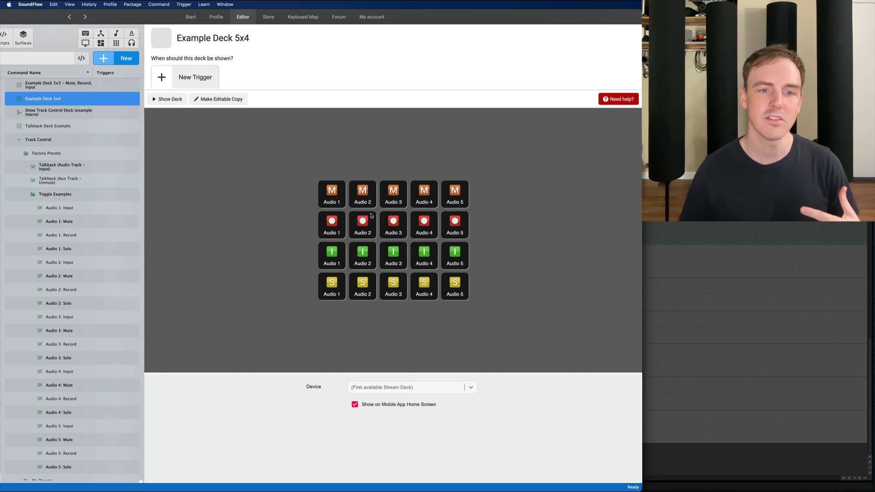
left_click(332, 194)
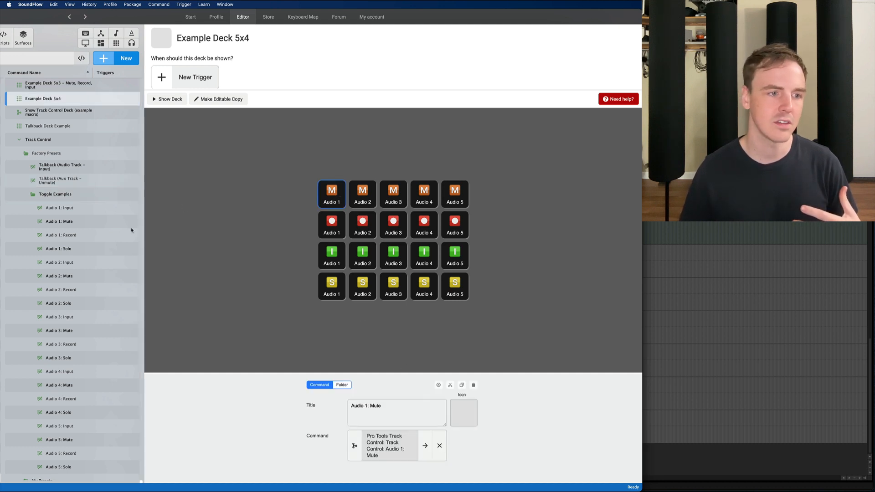
View the Audio 1: Input toggle preset, then show the Talkback Deck Example
left_click(59, 208)
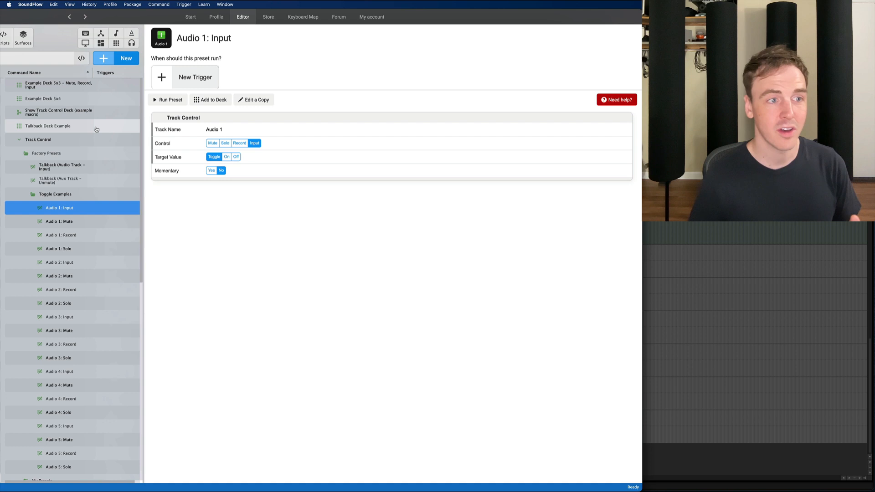
left_click(48, 126)
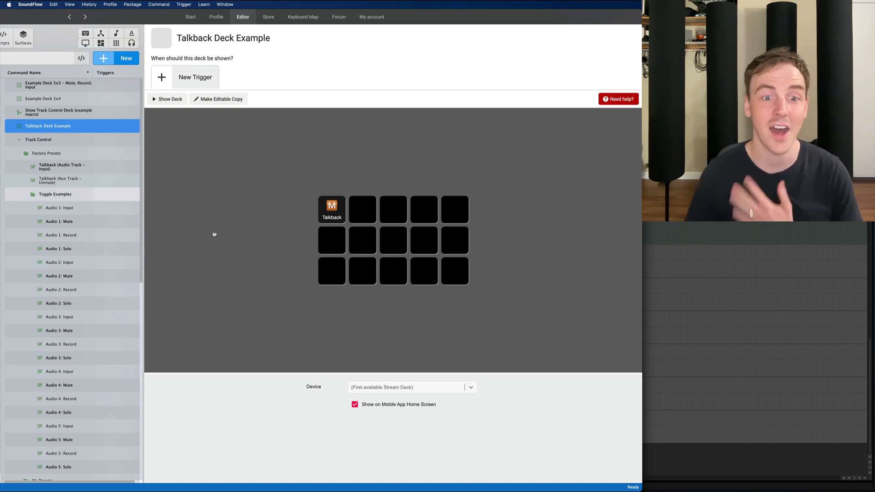
Show the Talkback button's Aux Track Unmute command, then return to the Audio 1: Input preset
left_click(331, 209)
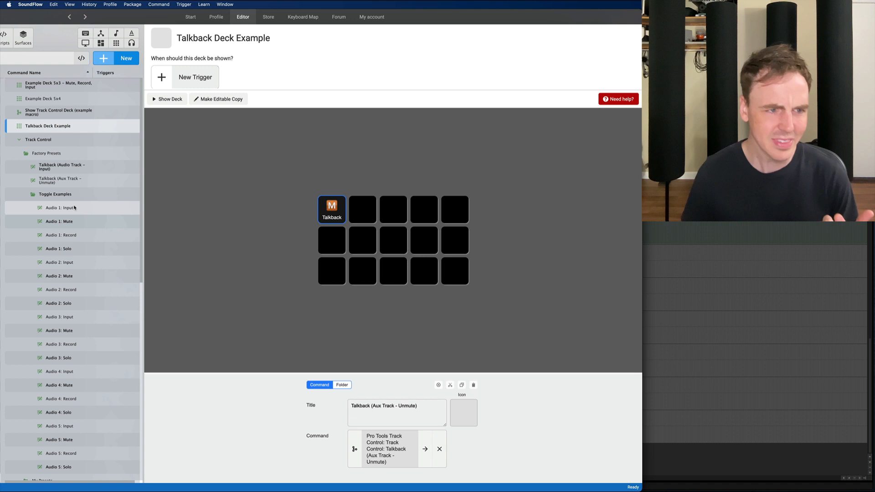
left_click(59, 208)
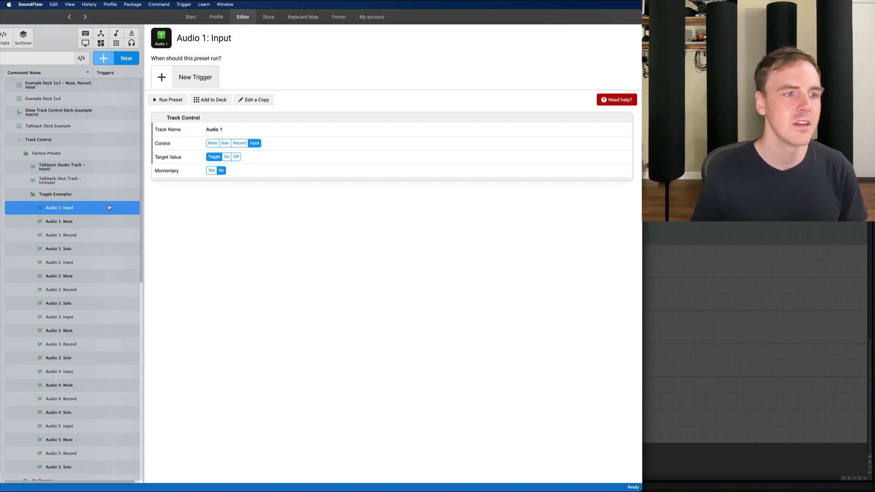
Add a new Track Control preset named test targeting the MIX track
left_click(42, 327)
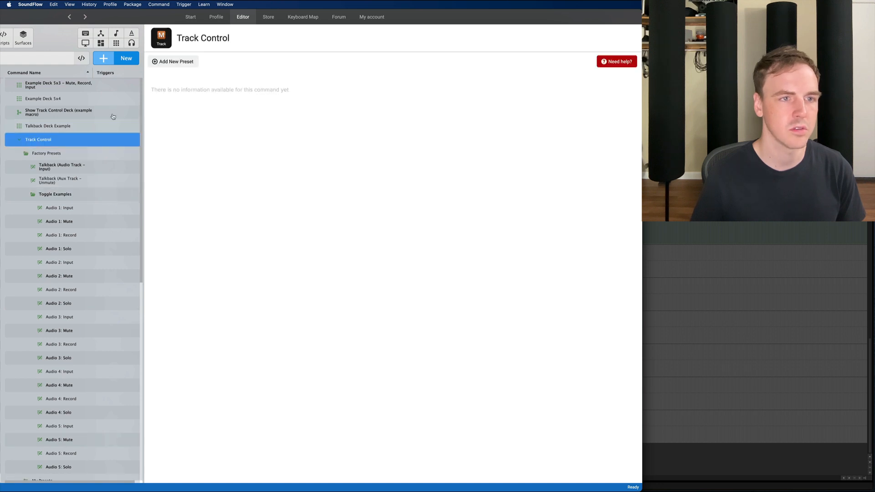
left_click(175, 61)
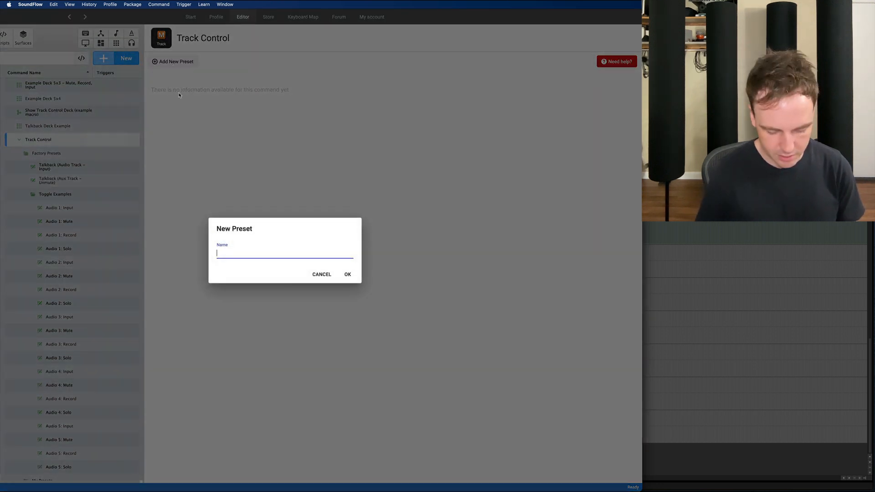
left_click(347, 274)
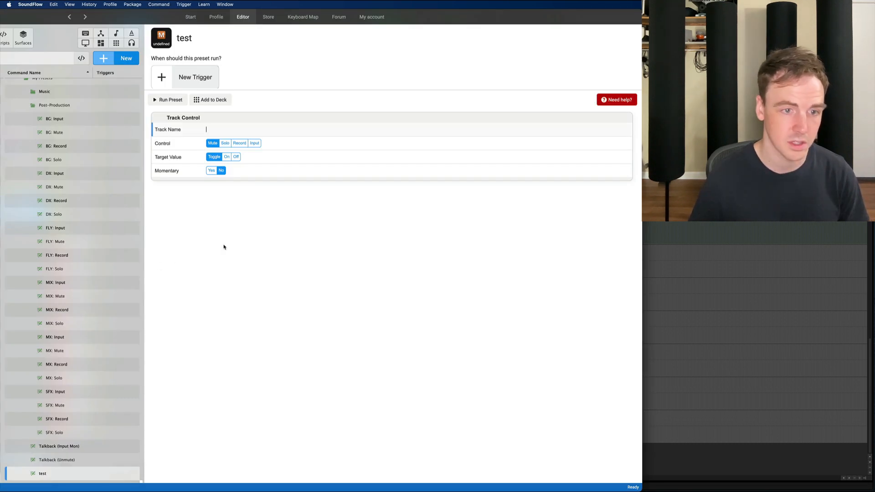
type("MIX")
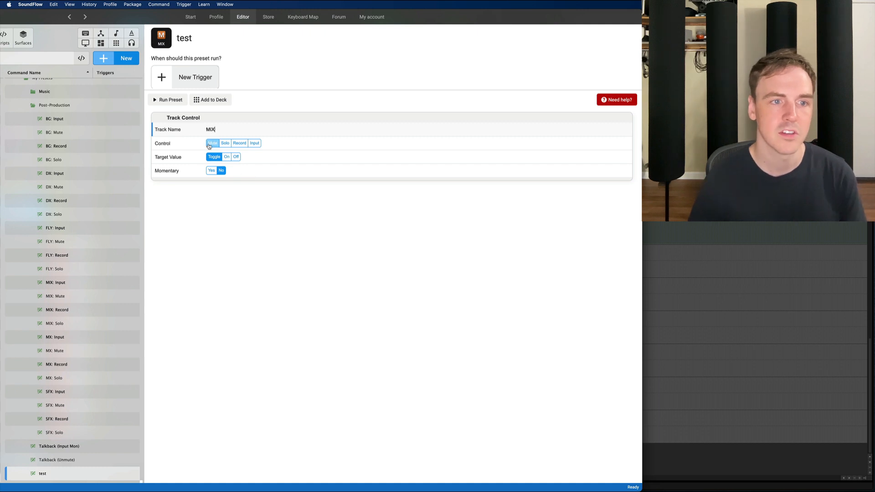
Set the preset to control Input monitoring with the target value turning input on
left_click(240, 143)
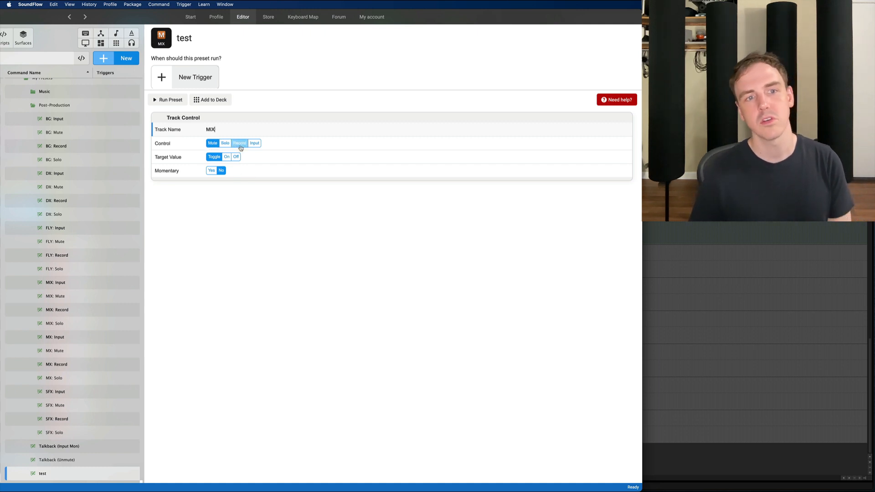
left_click(254, 143)
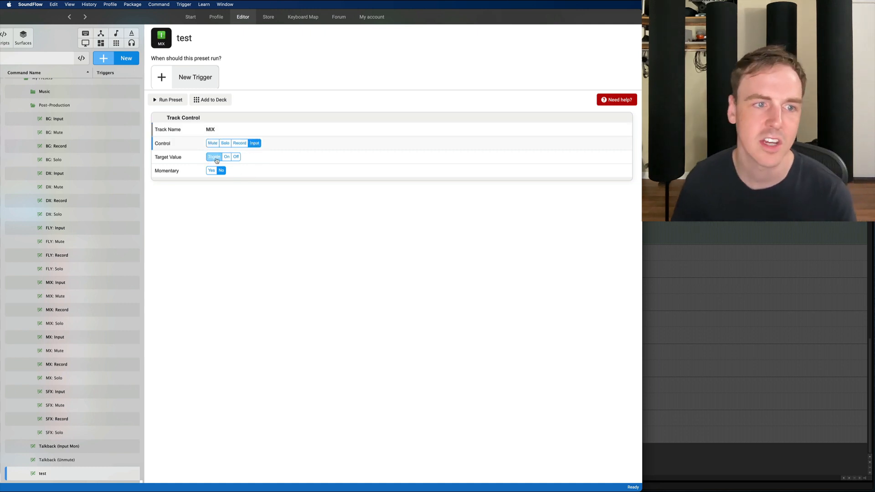
left_click(214, 157)
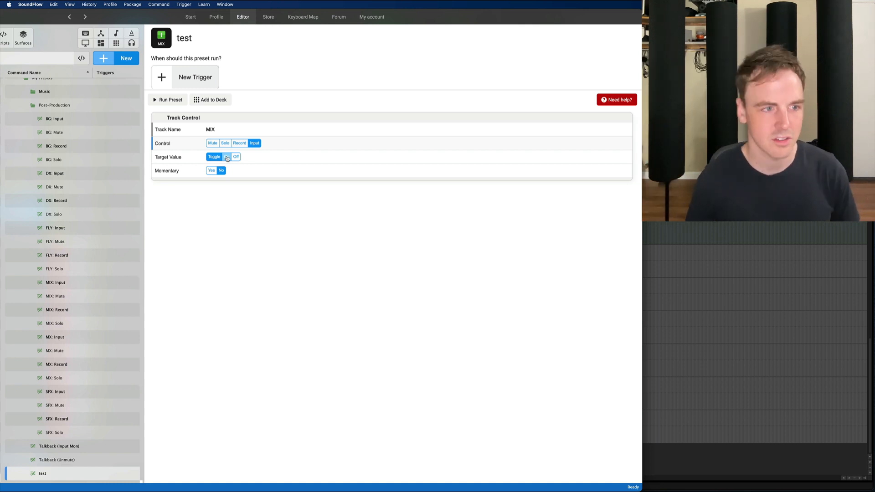
left_click(226, 157)
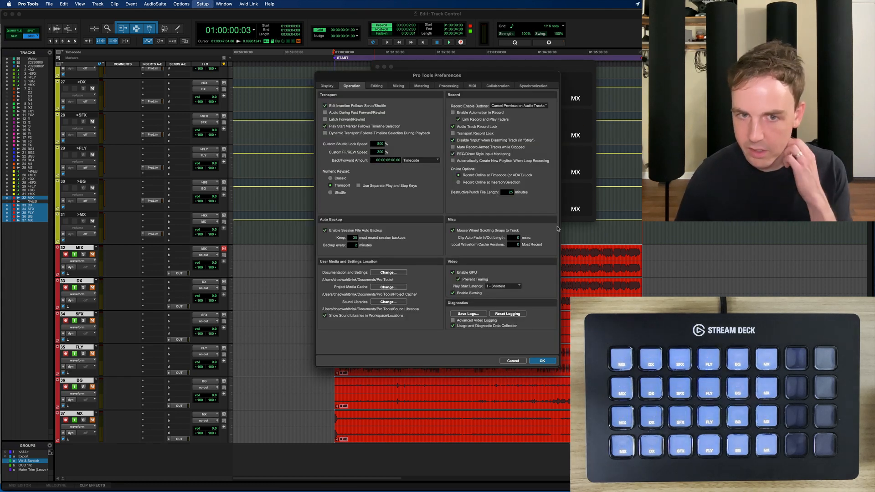
Close Pro Tools Preferences with OK after reviewing the Record options
left_click(540, 361)
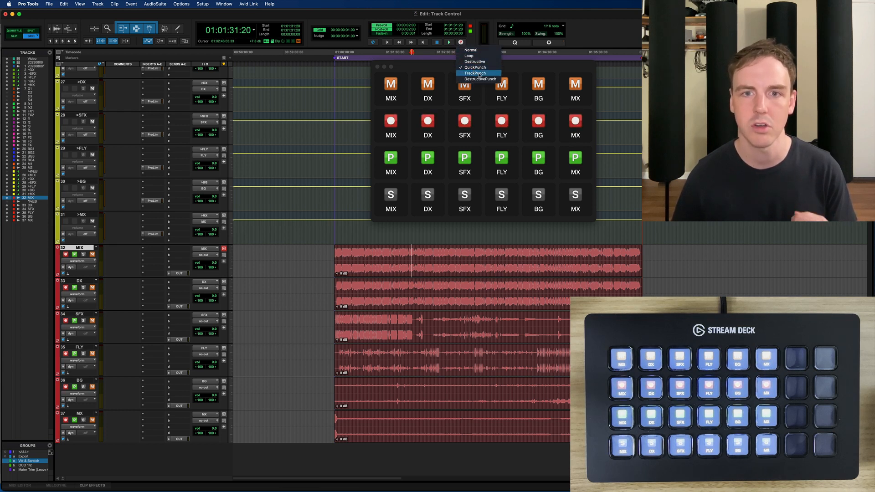
Enable TrackPunch and punch the DX, MIX and MX tracks into record from the deck during playback
left_click(475, 73)
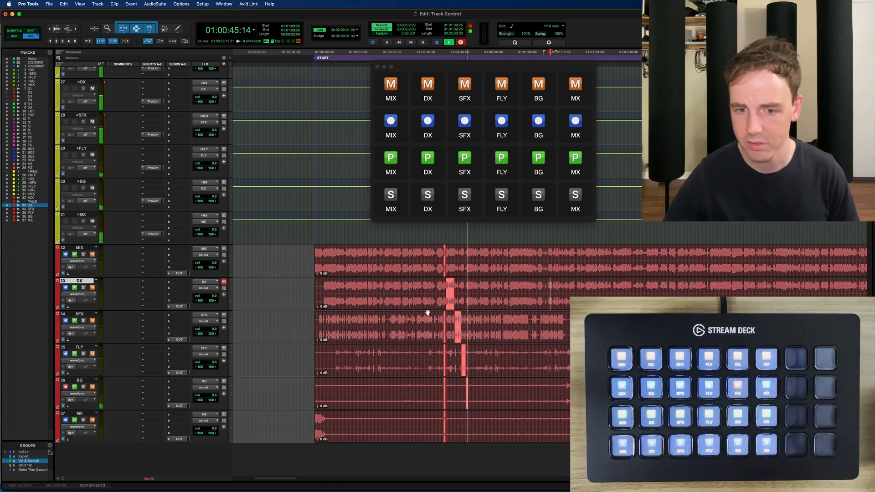
left_click(426, 120)
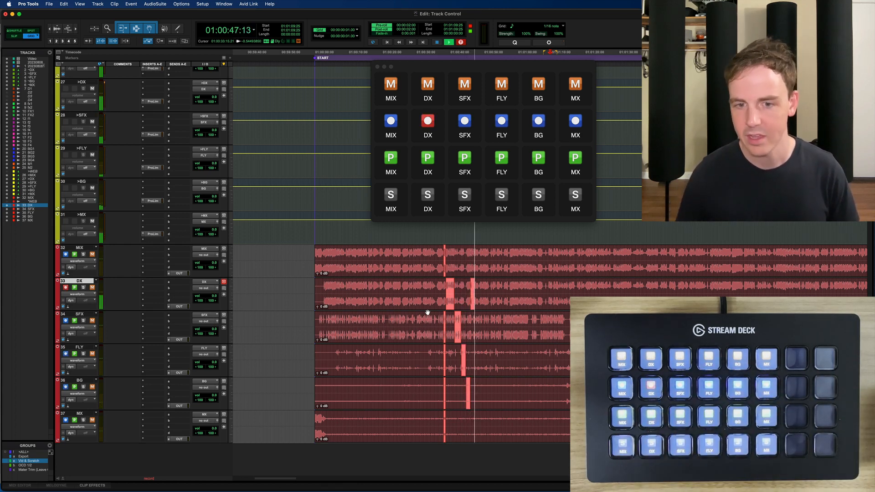
left_click(390, 121)
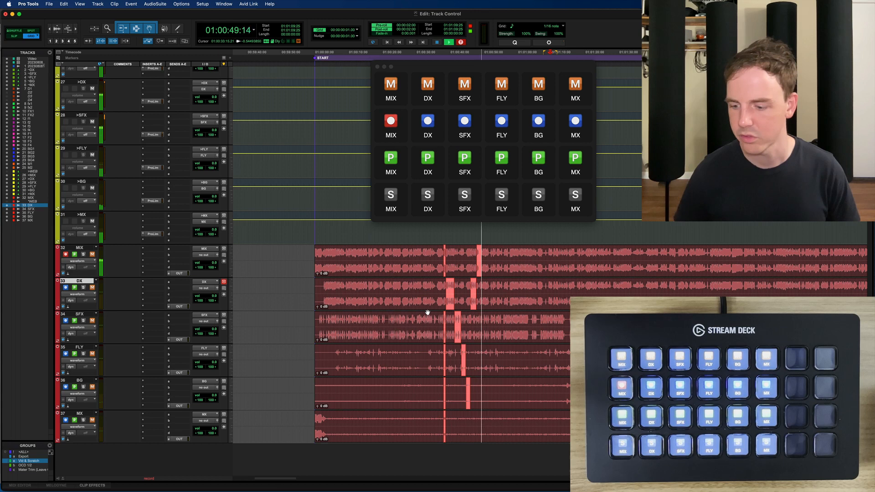
left_click(575, 120)
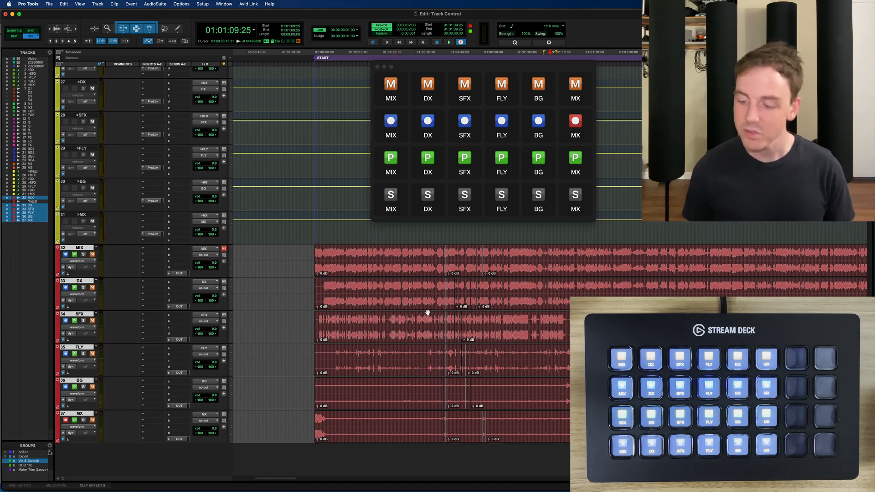
left_click(575, 121)
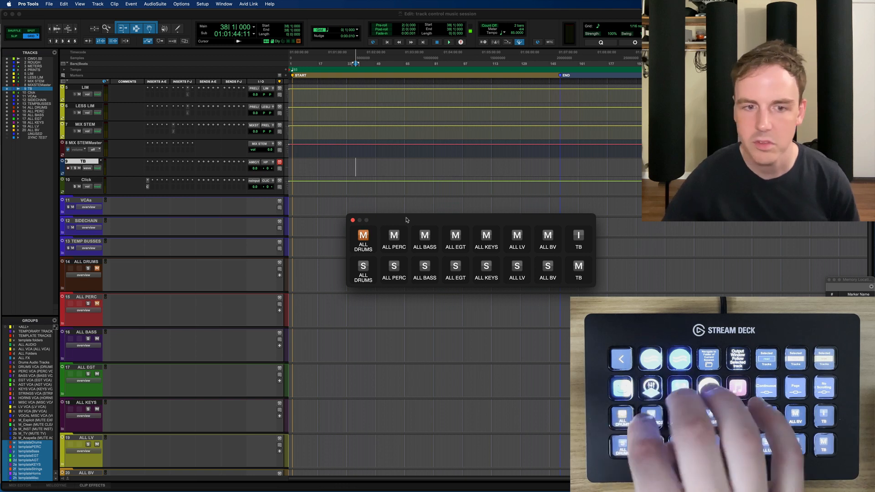
Toggle the ALL DRUMS mute from the music session's group deck
left_click(455, 235)
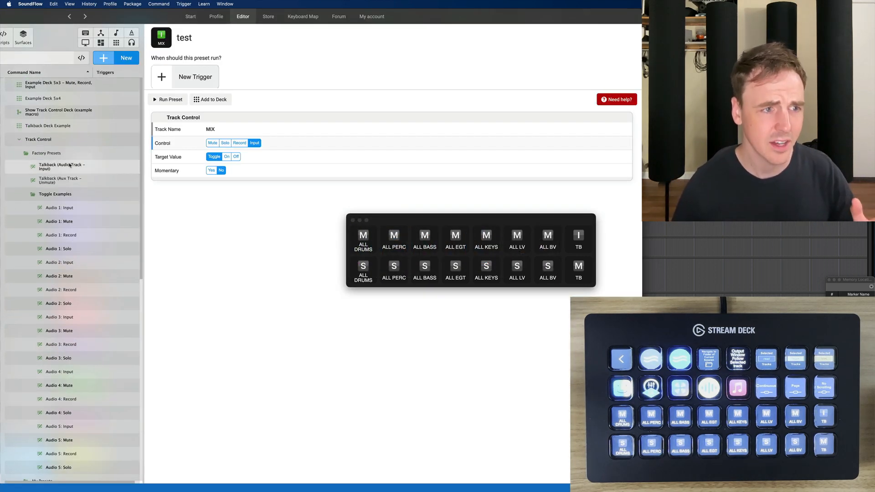
Review the Talkback (Audio Track - Input) factory preset and return to Pro Tools
left_click(62, 165)
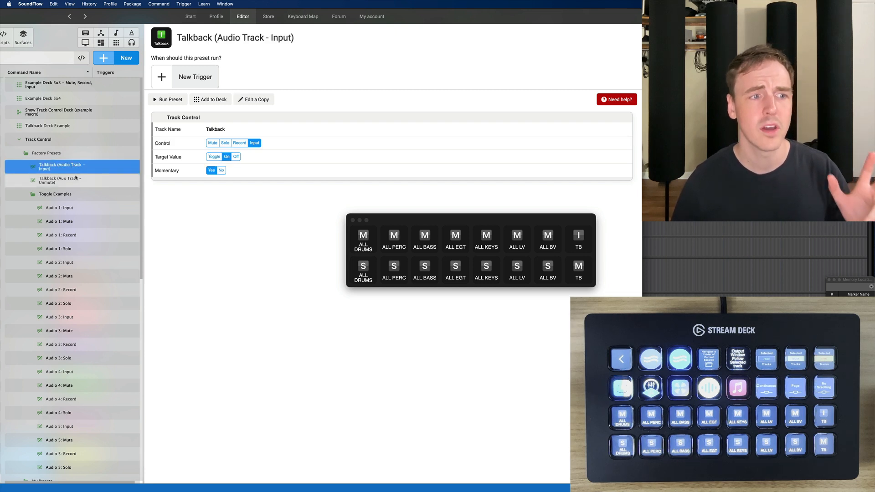
left_click(61, 180)
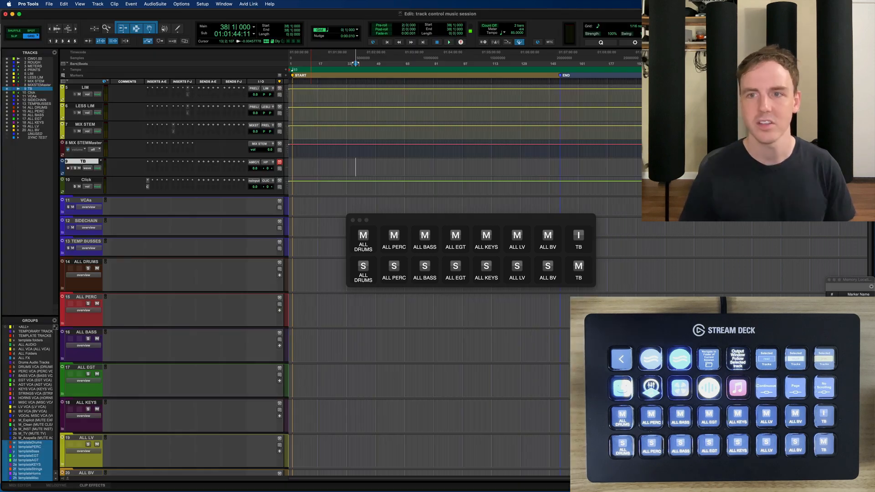
Hold the deck's TB input button to switch the TB track's input monitoring on
left_click(578, 265)
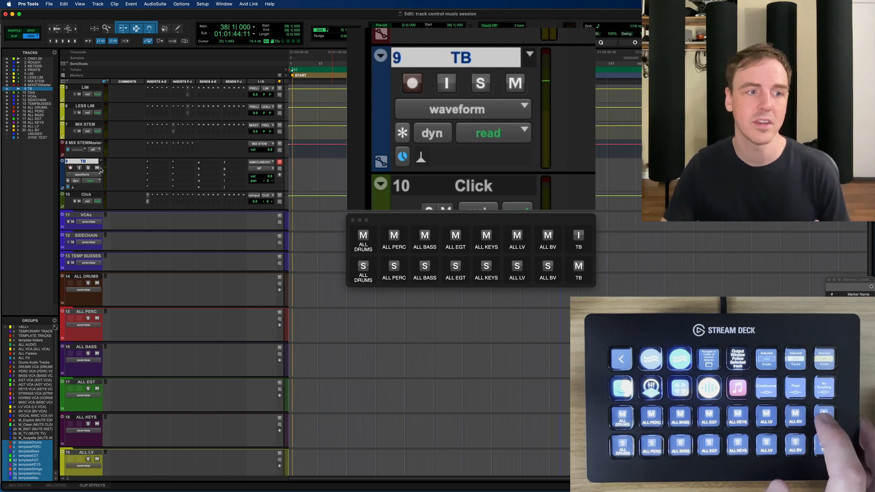
left_click(446, 83)
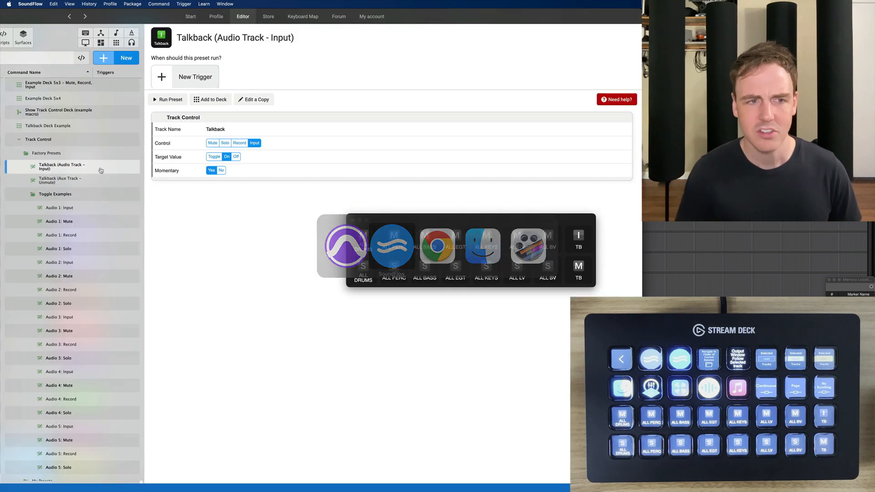
Reselect the Talkback (Audio Track - Input) preset, set to momentary input switching
left_click(73, 166)
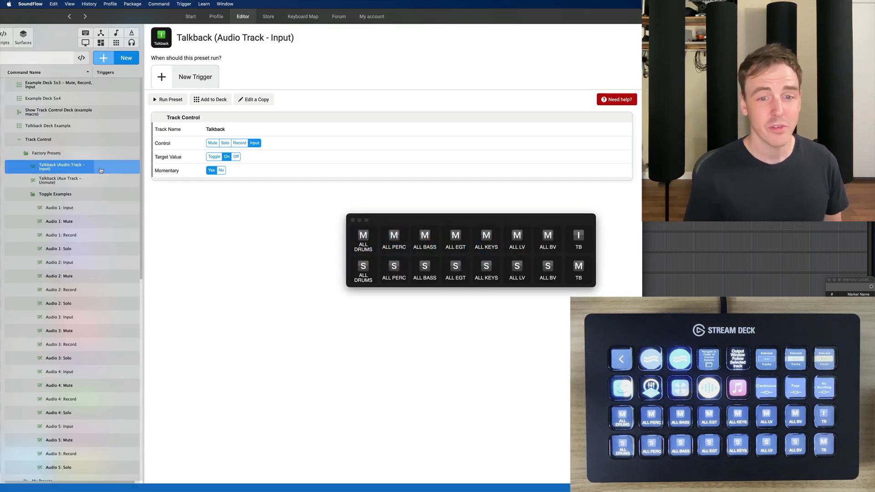